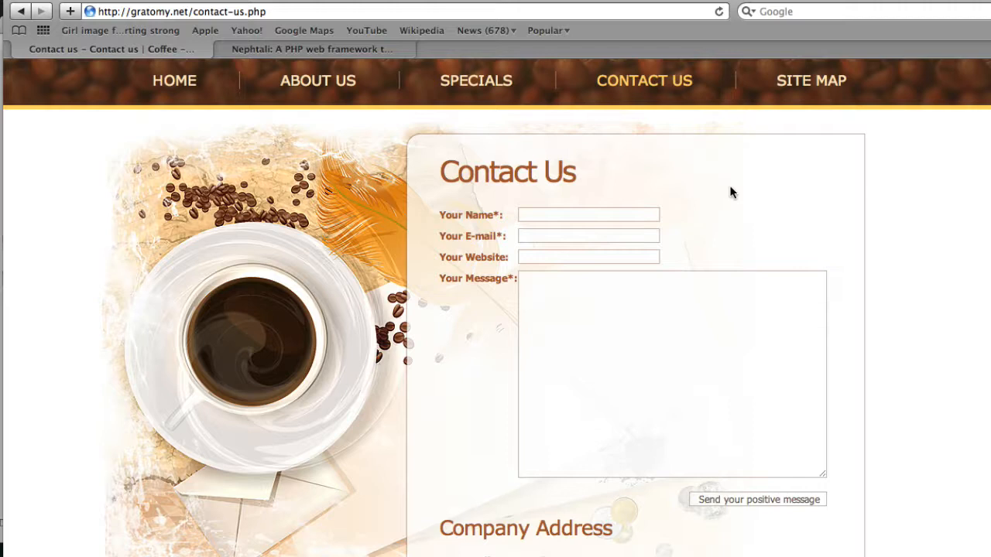
mouse_move(720, 198)
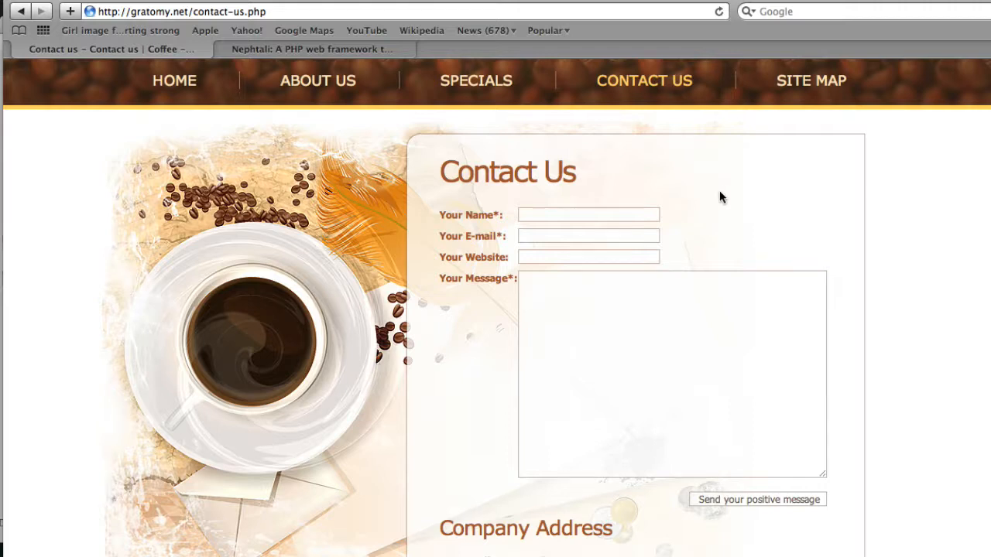
mouse_move(628, 248)
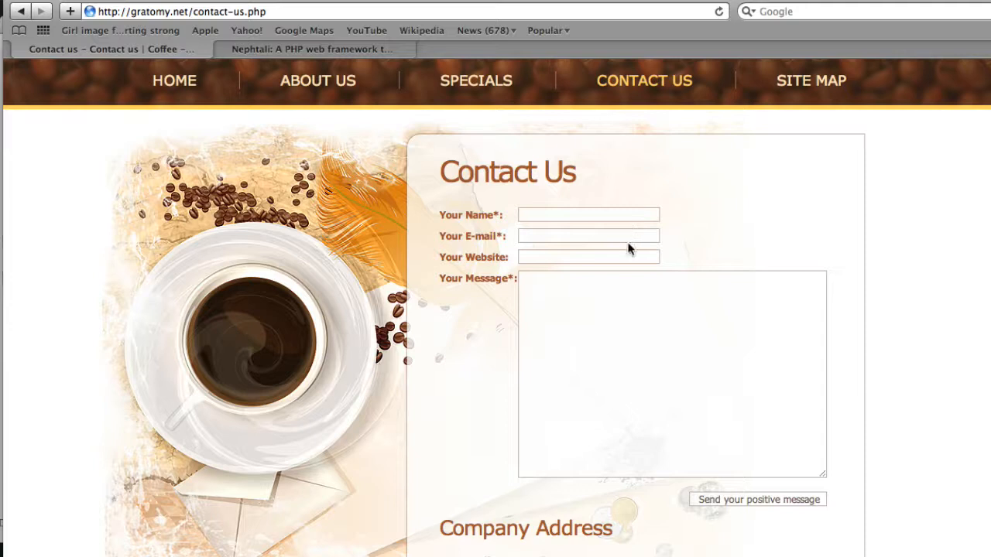
mouse_move(627, 298)
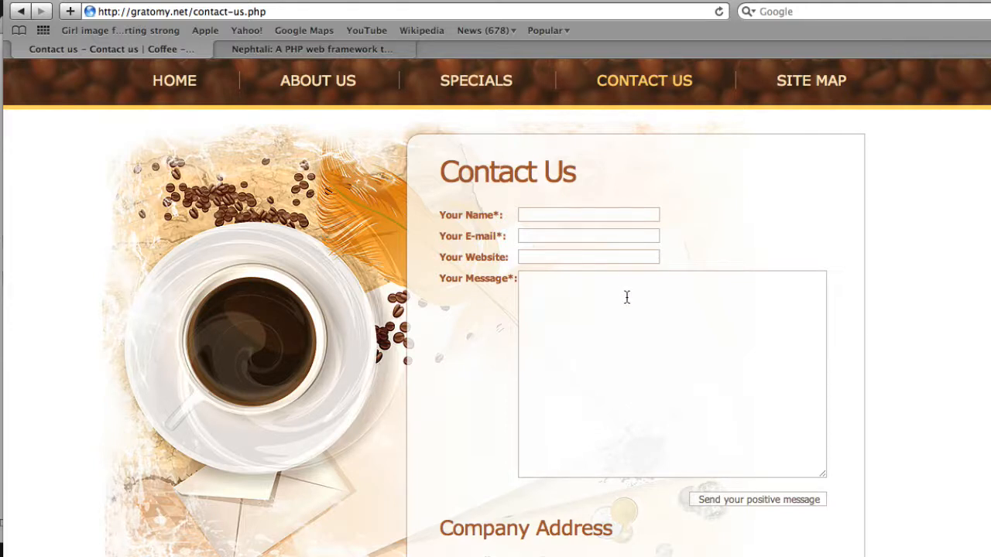
mouse_move(680, 351)
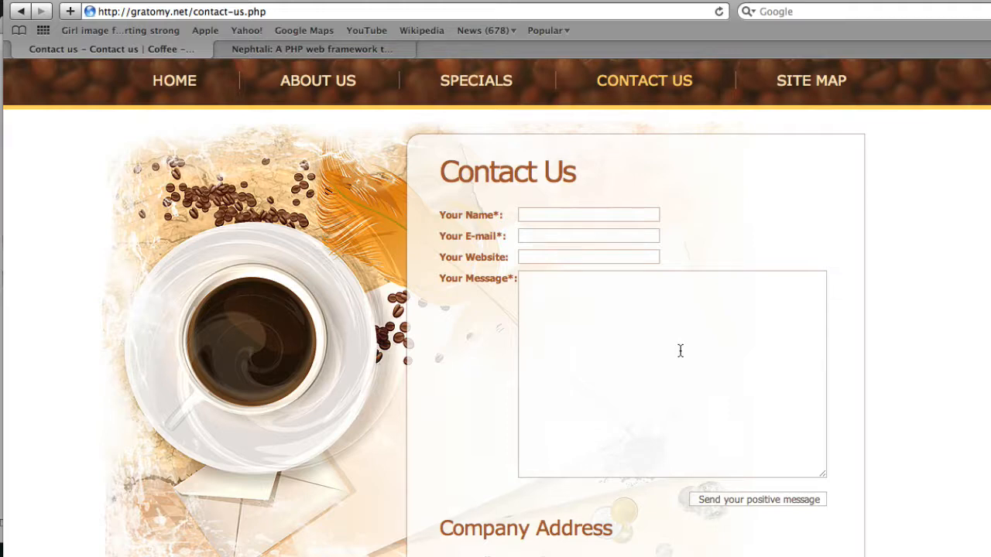
mouse_move(762, 502)
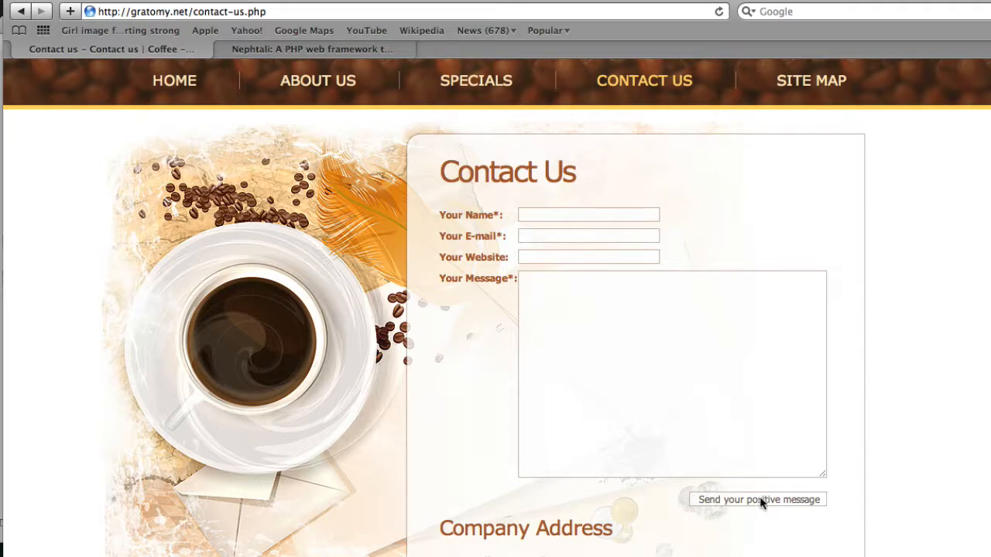
Step: Submit the contact form with every field blank to show the required-field notice
click(757, 499)
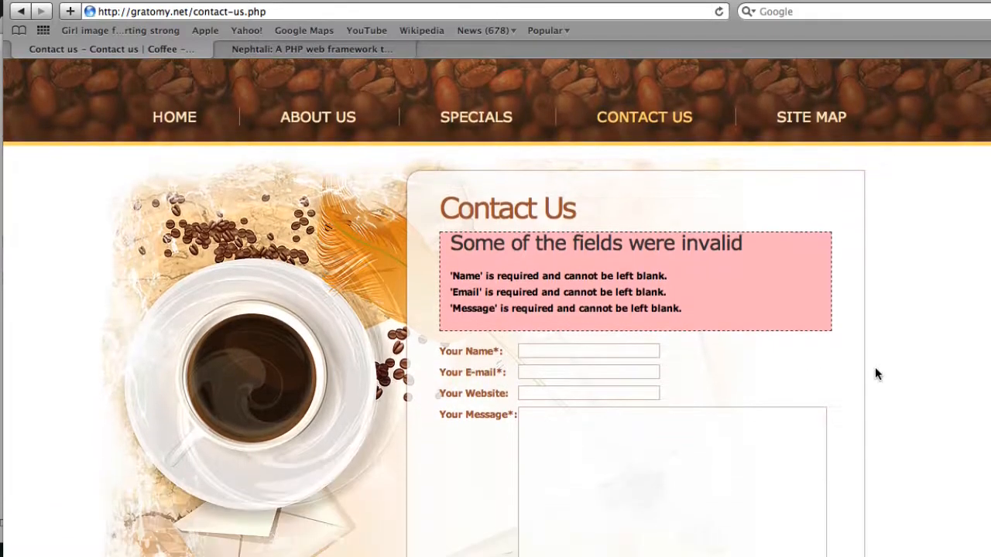
mouse_move(639, 274)
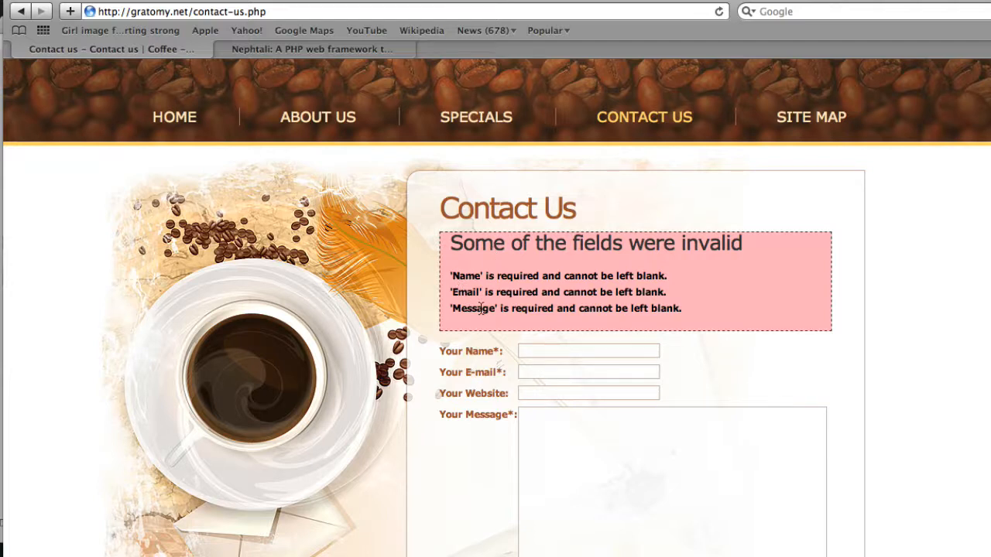
mouse_move(608, 323)
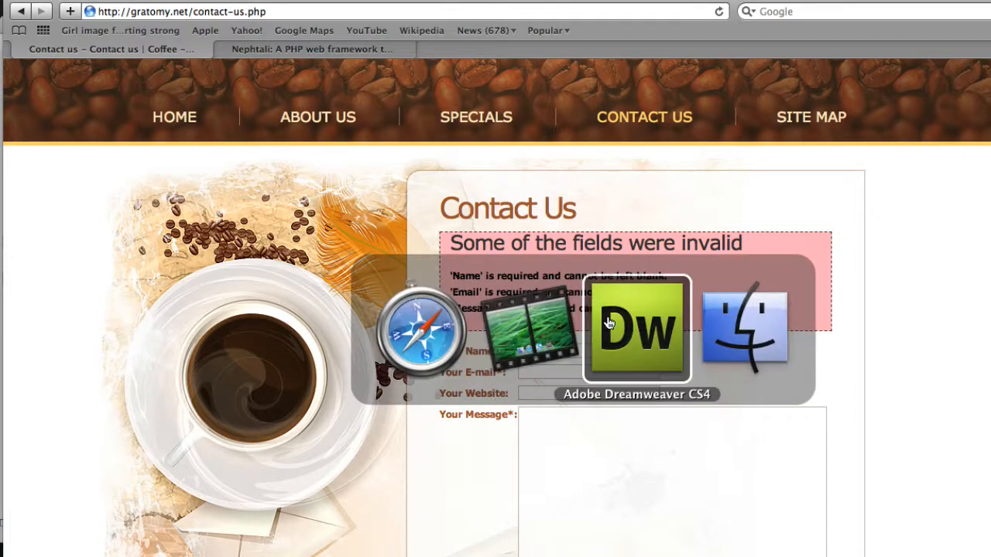
click(636, 329)
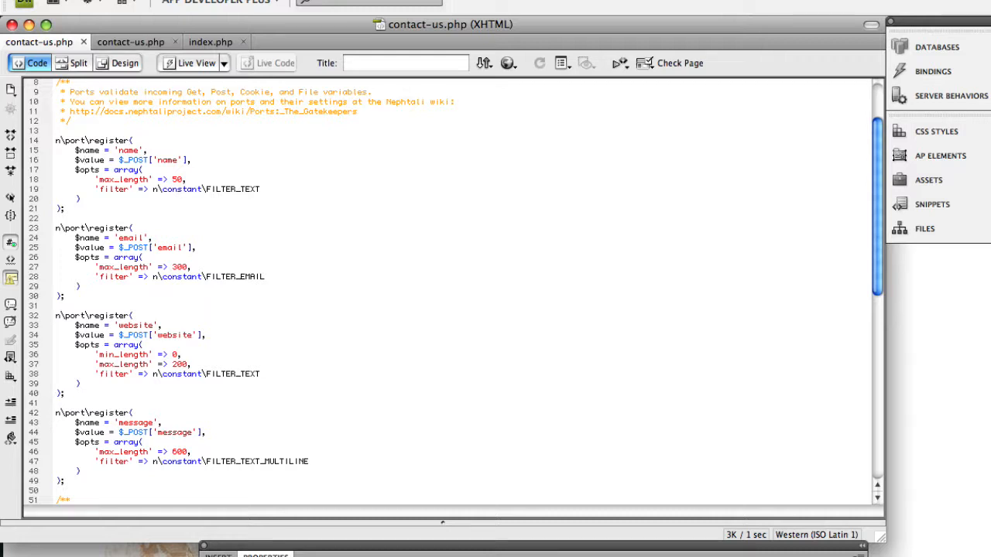
key(cmd+tab)
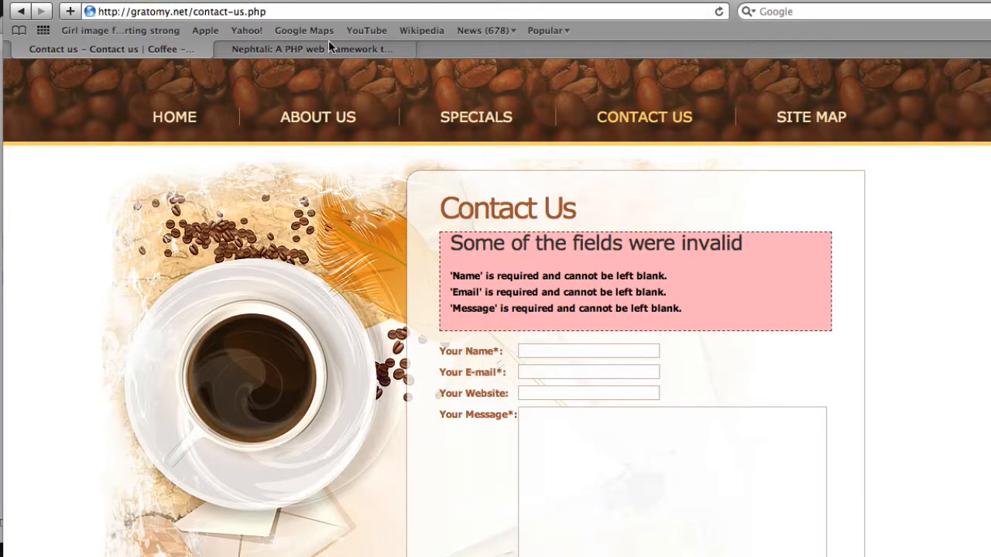
Step: Show the REST API section of the Nephtali site's overview
click(309, 49)
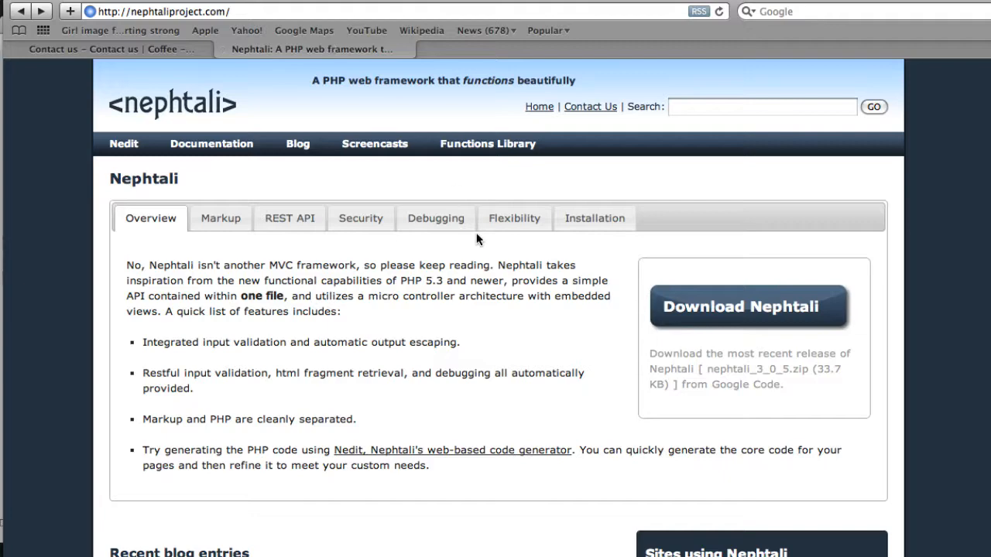
click(289, 218)
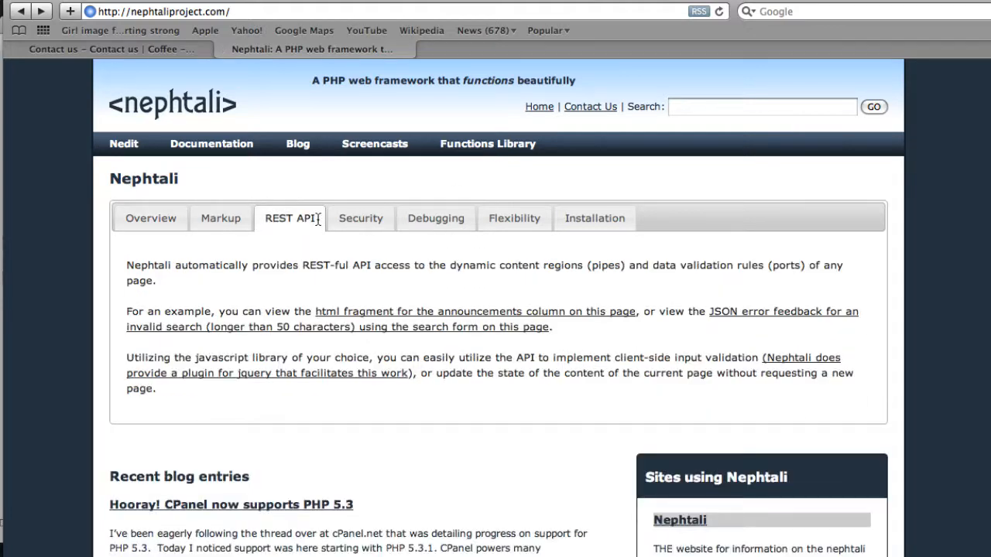
mouse_move(733, 314)
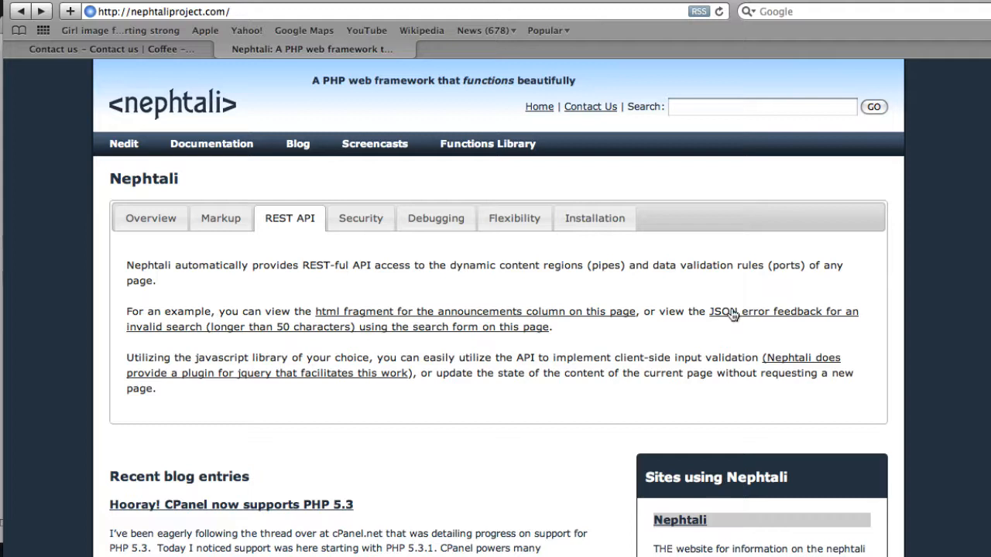
mouse_move(739, 320)
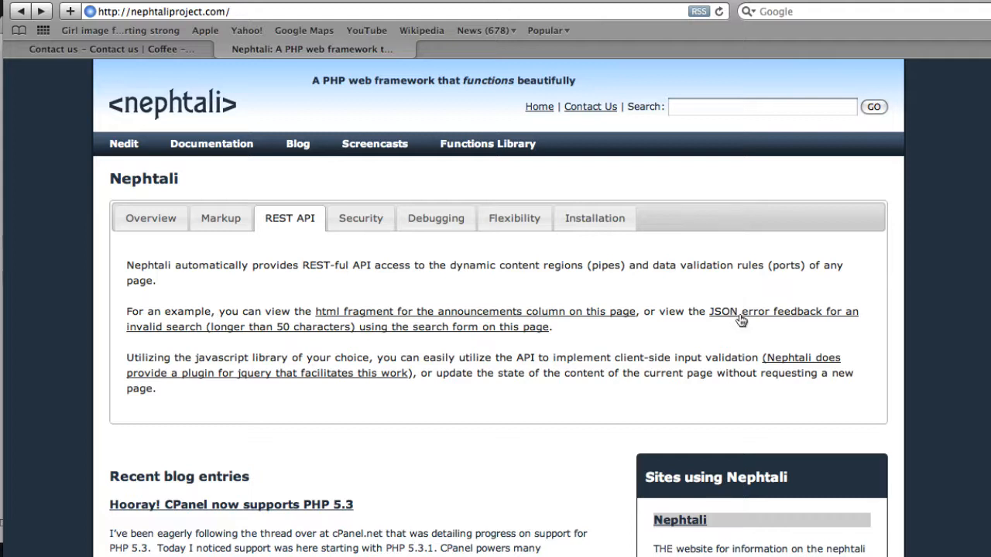
Step: View the JSON error feedback example and highlight the q field in the response
click(741, 319)
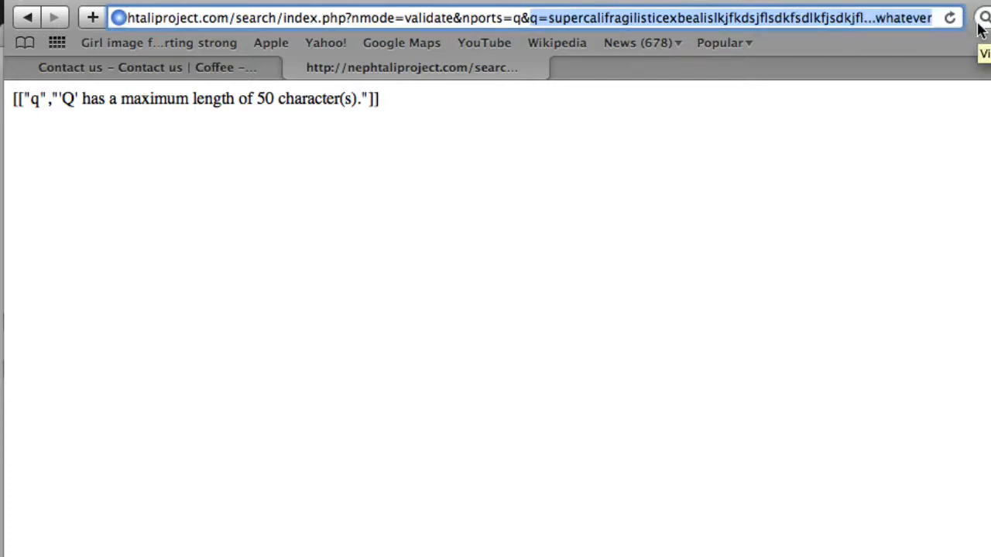
mouse_move(655, 185)
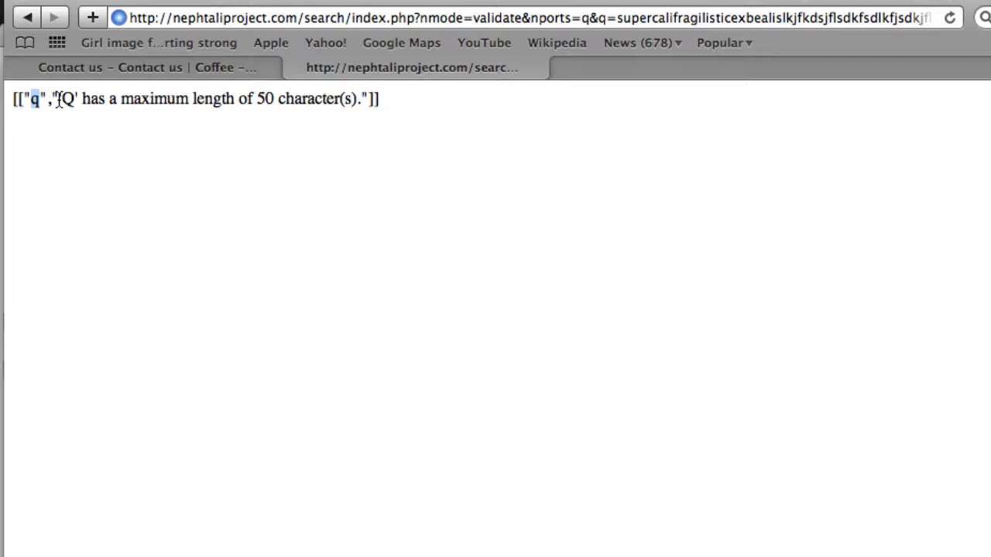
drag(62, 98, 325, 98)
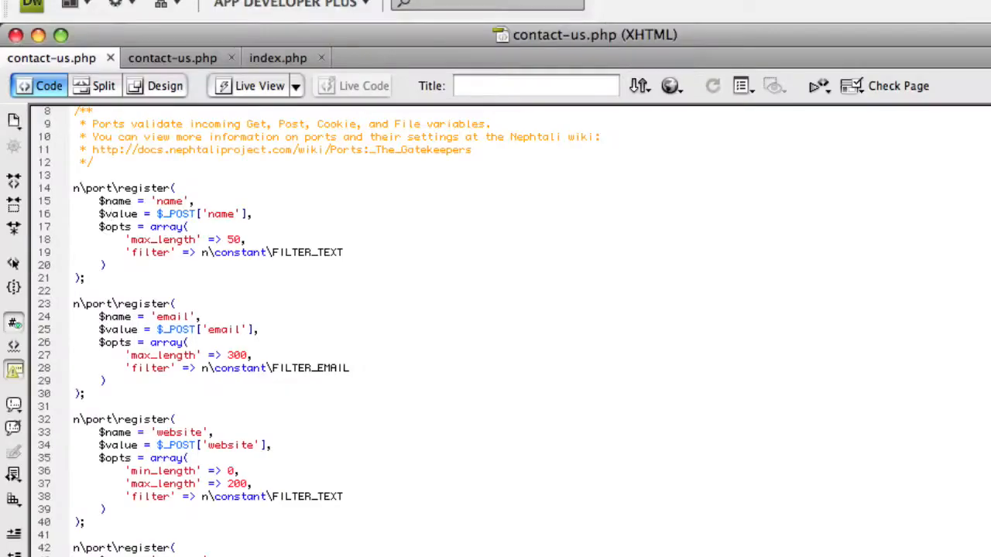
Step: Write renderInvalid and renderValid bodies that append and remove span.invalid messages in contact-us.php
click(173, 58)
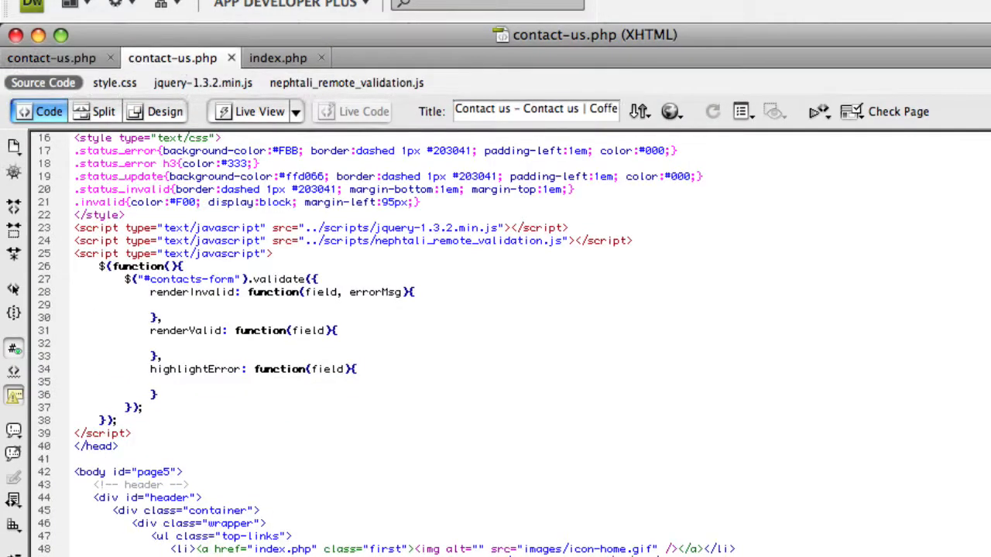
scroll(down, 3)
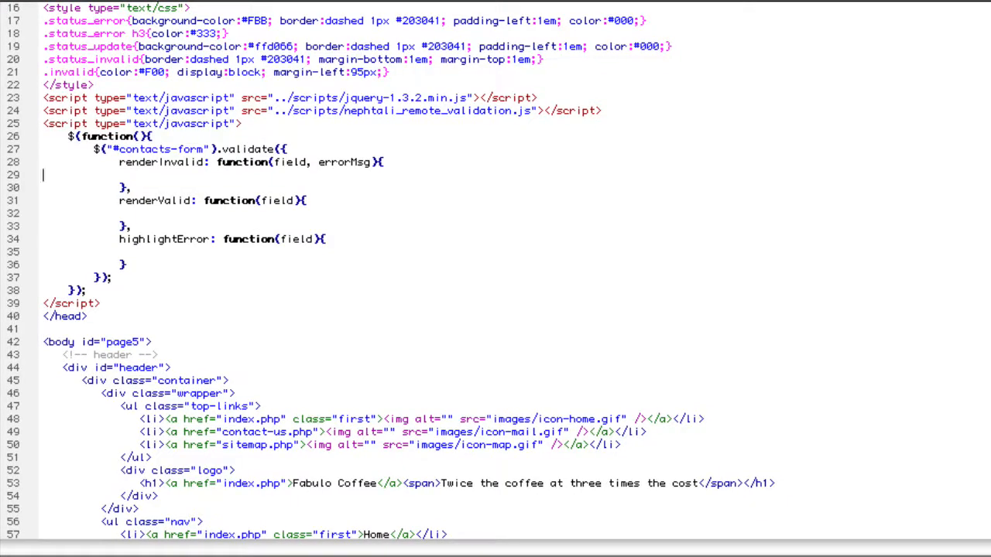
double_click(429, 110)
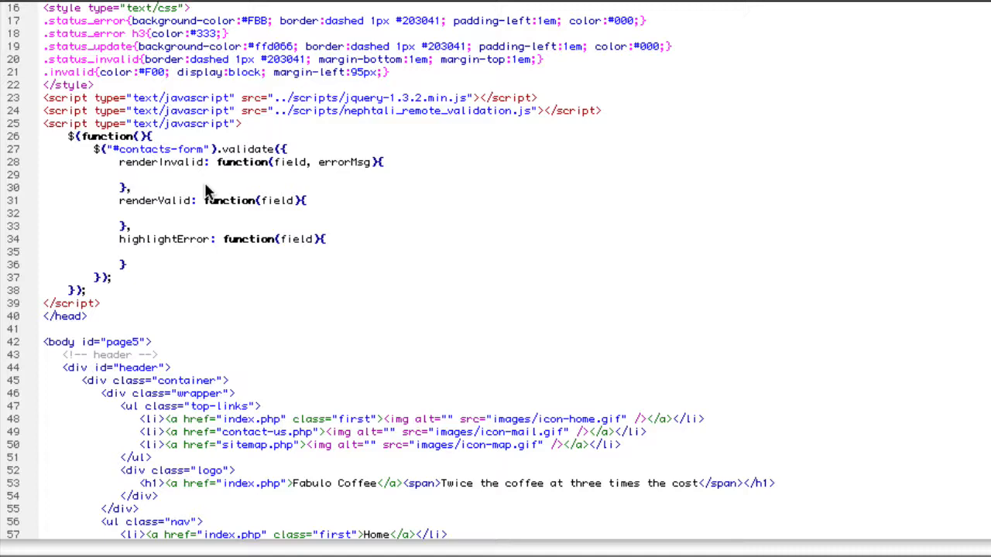
click(132, 187)
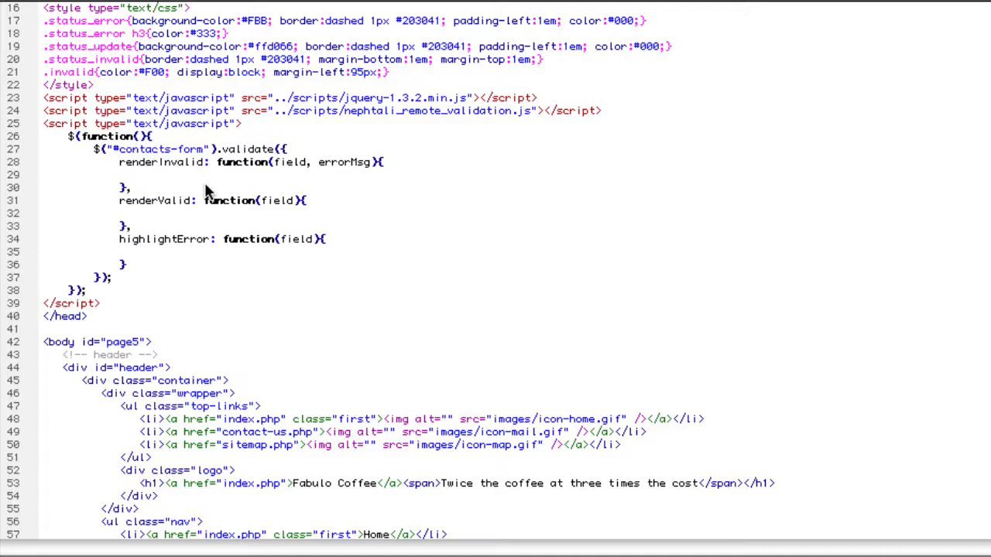
click(132, 187)
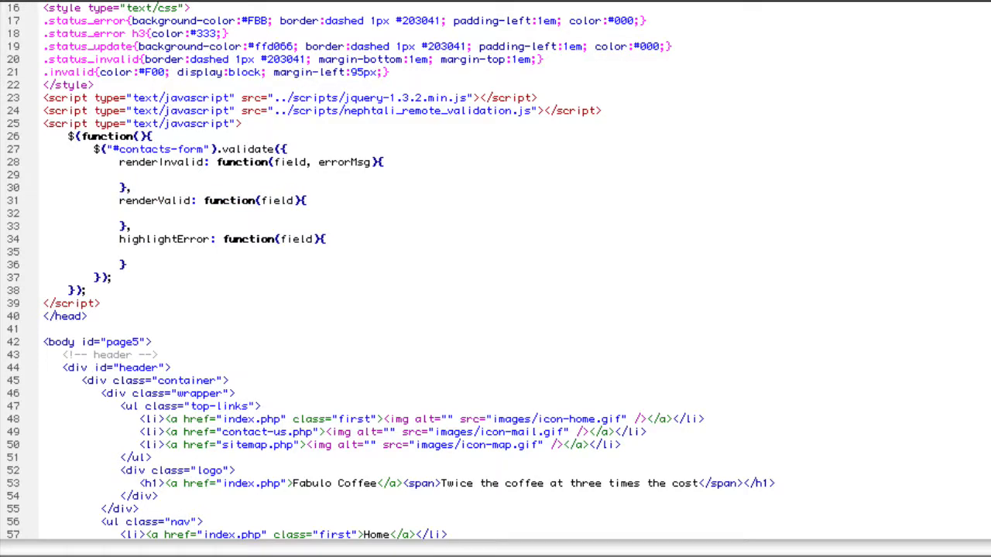
double_click(275, 201)
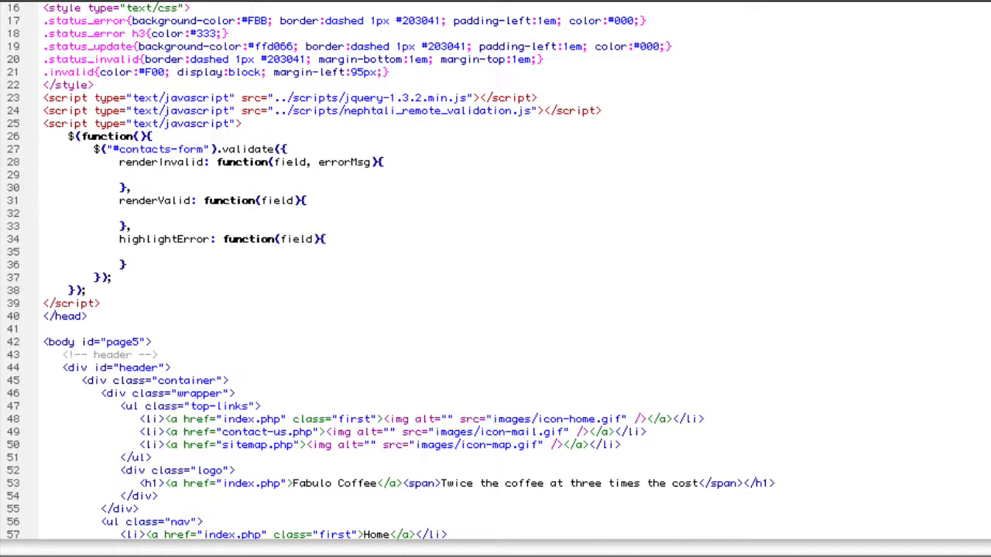
double_click(160, 162)
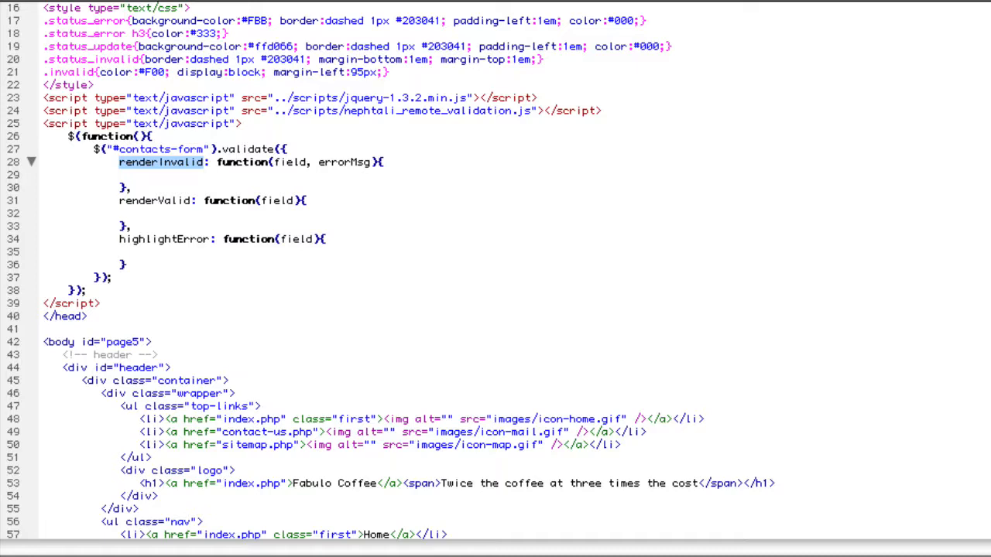
double_click(289, 161)
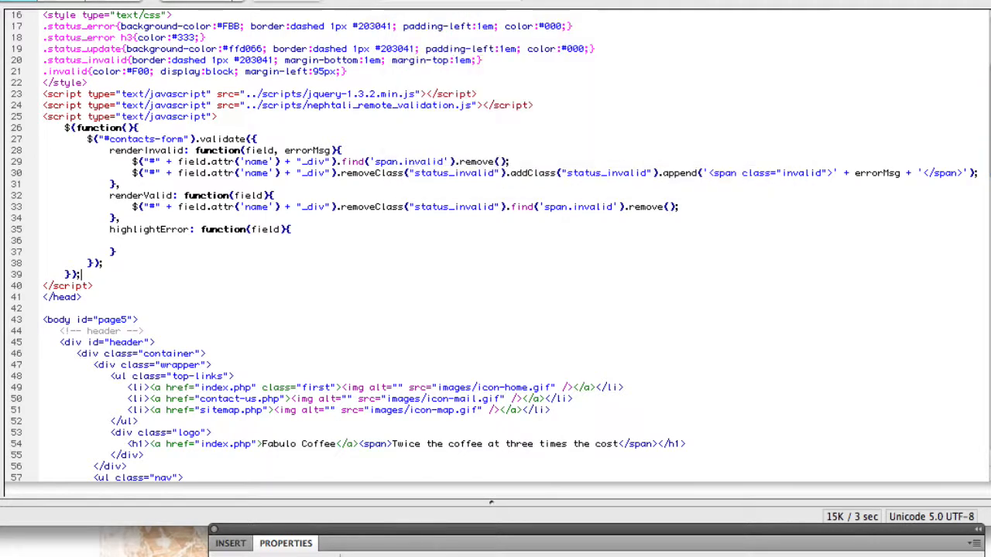
key(cmd+tab)
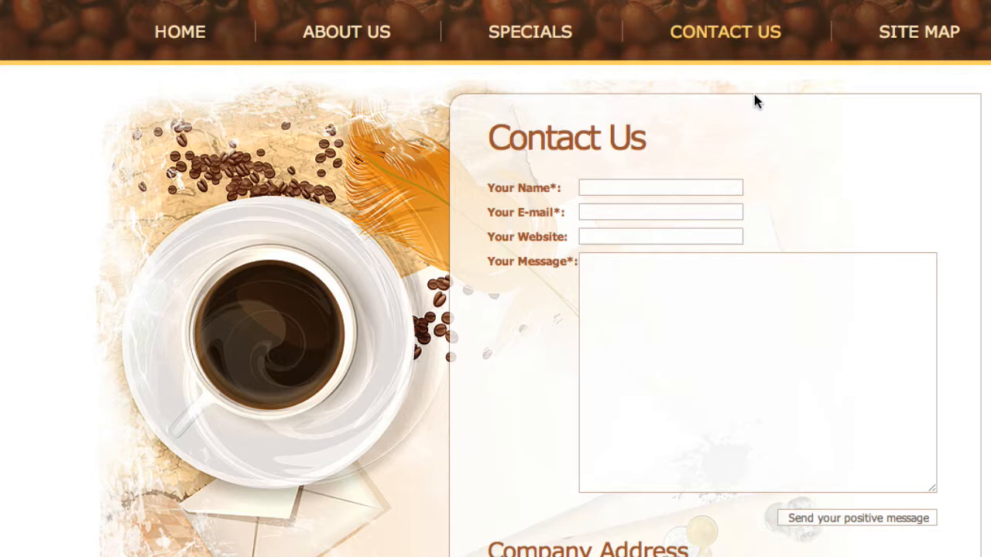
Step: Leave Your Name empty to trigger its error, then enter 'Test name' to clear it
click(660, 188)
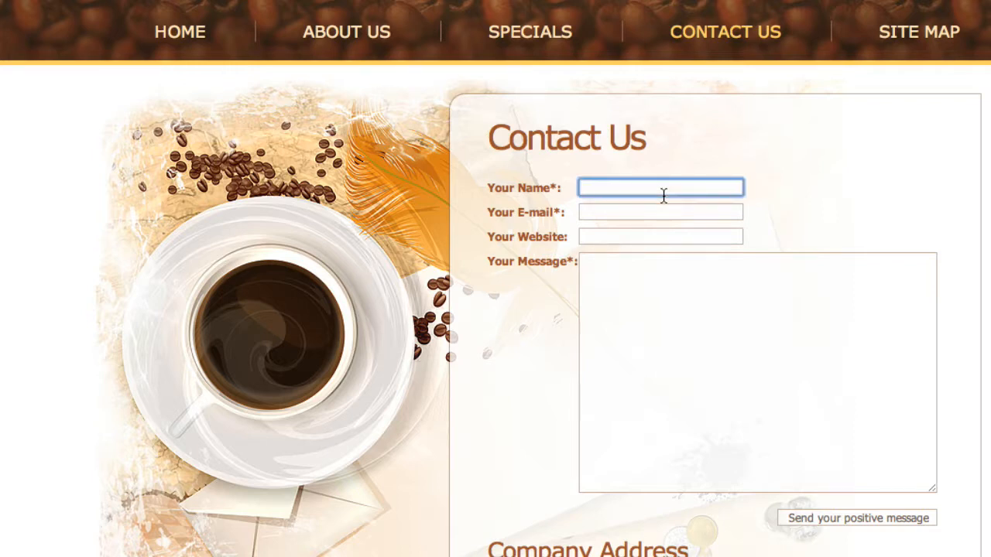
click(856, 518)
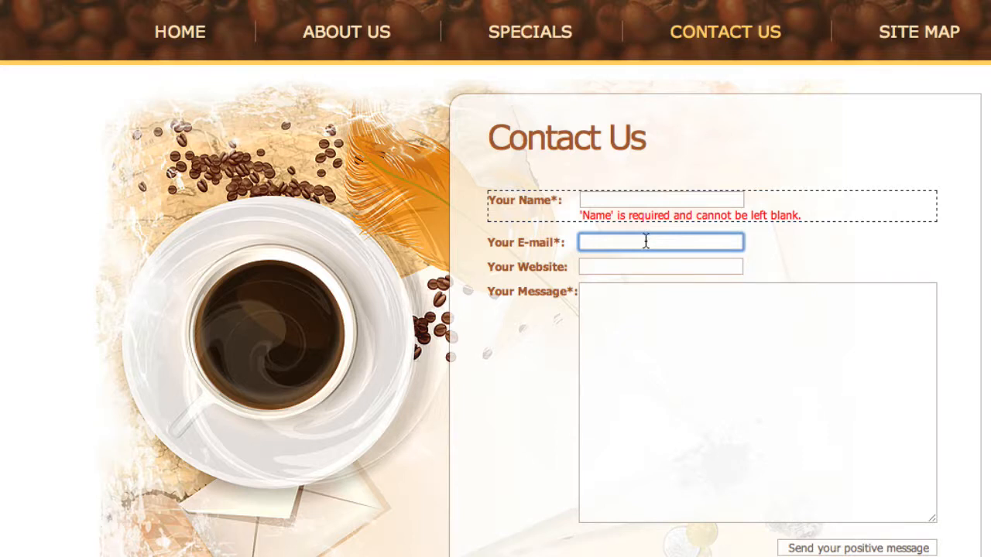
mouse_move(649, 239)
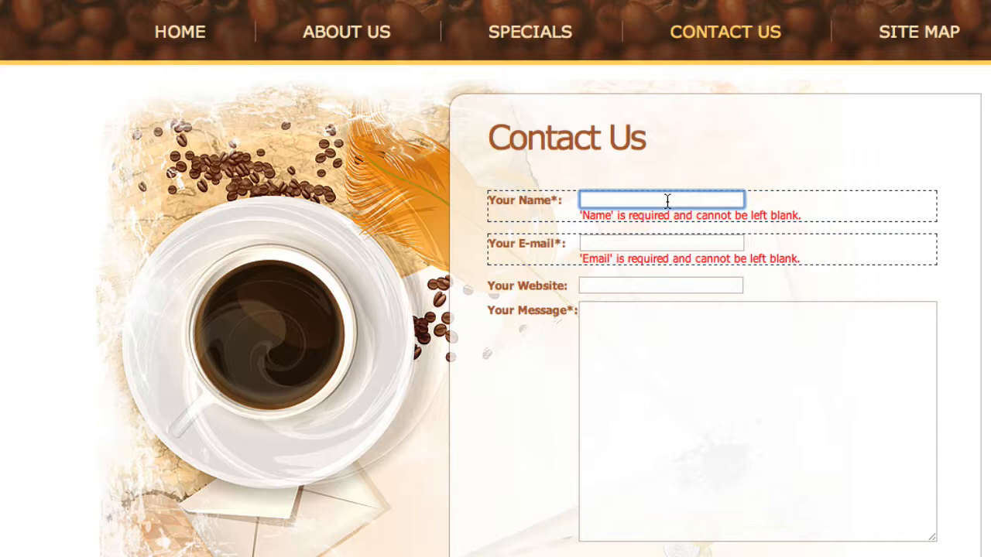
text(T)
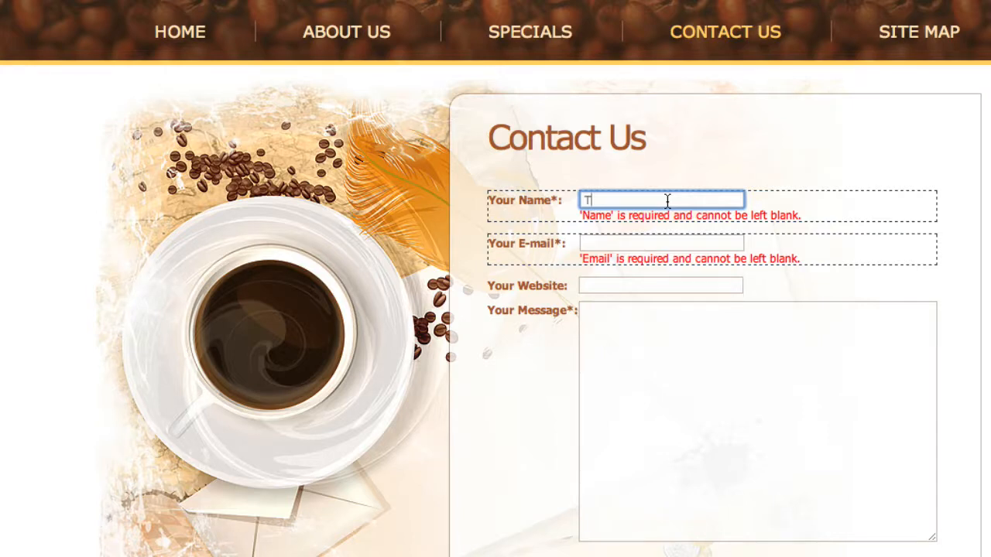
text(est name)
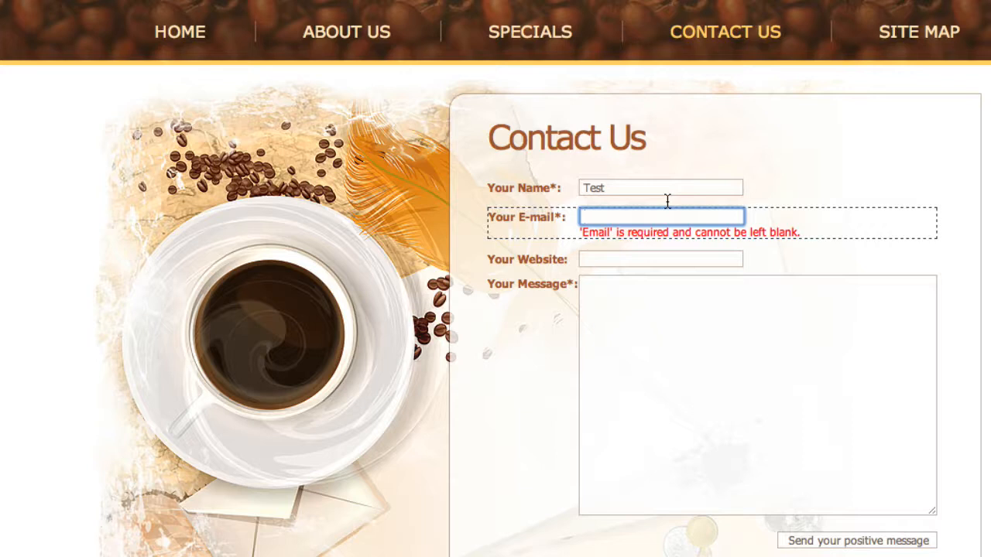
Step: Enter 'ts' as E-mail and '<html' in Website to trigger the invalid-address and message errors
text(t)
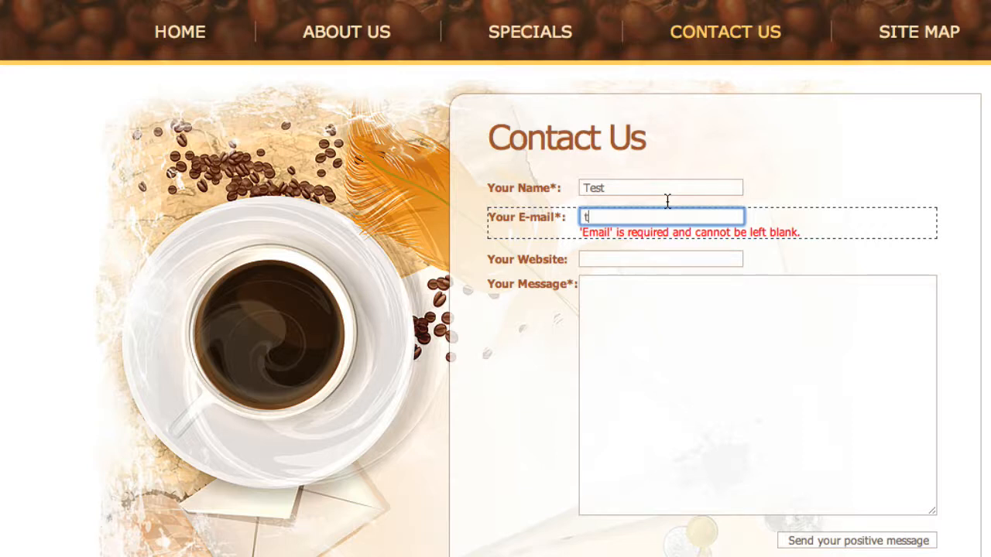
text(s)
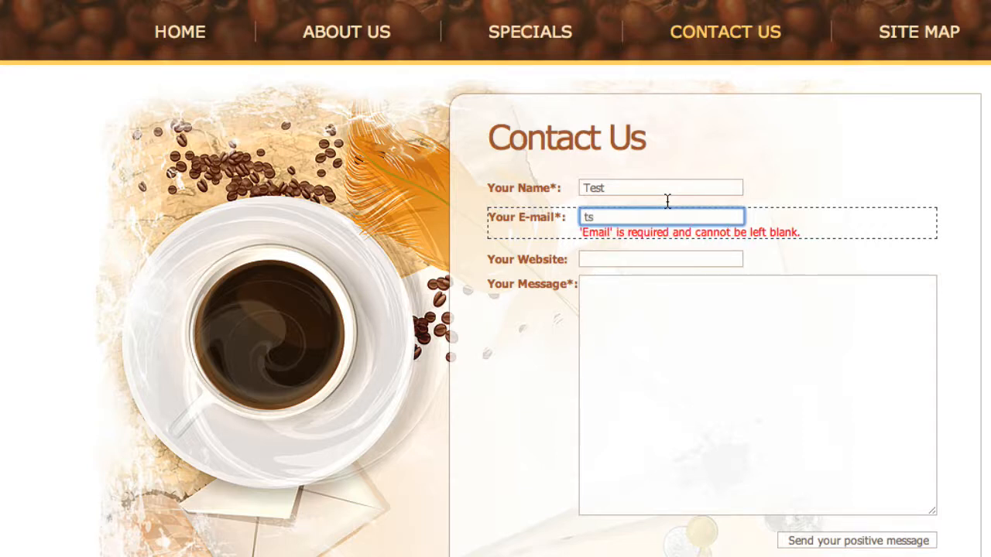
click(660, 259)
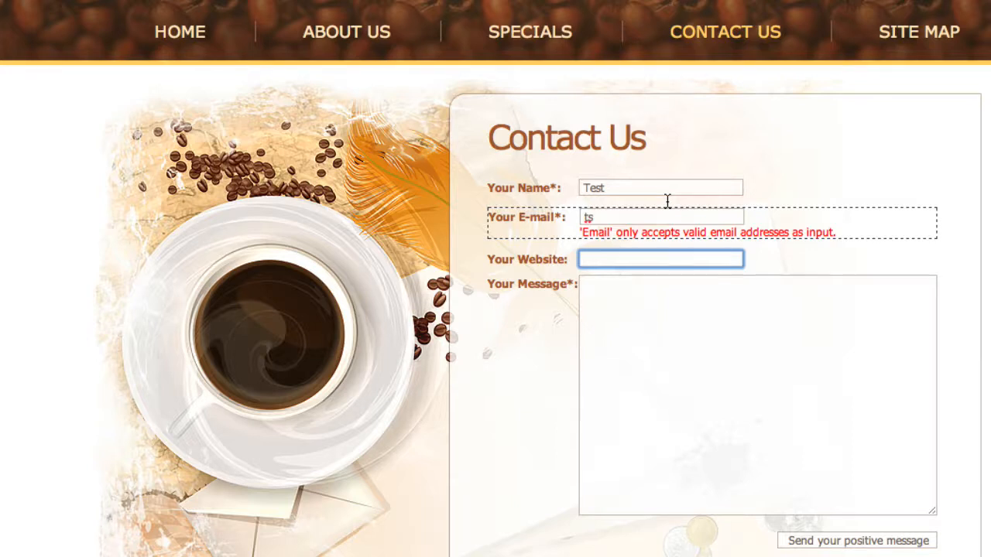
mouse_move(683, 257)
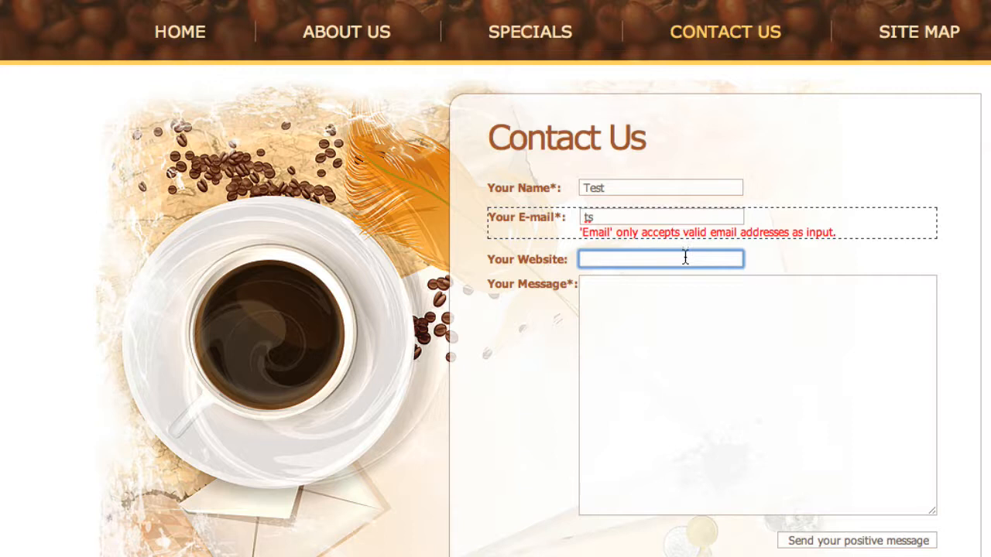
text(<html>)
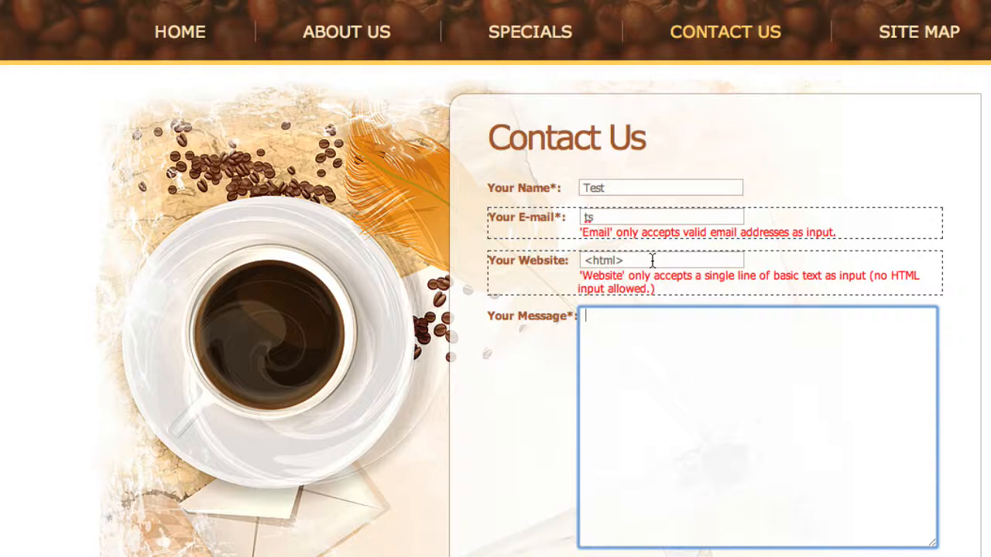
click(658, 260)
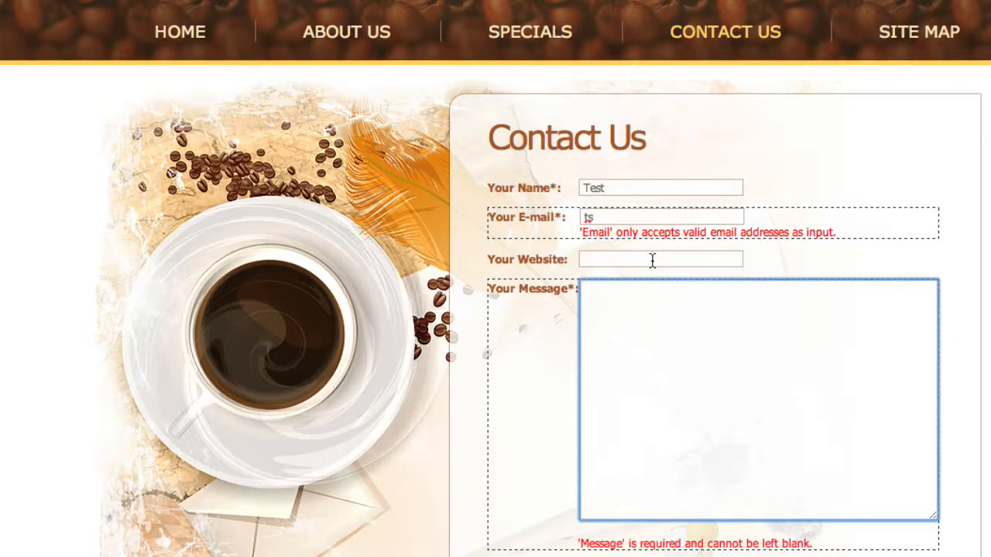
click(660, 217)
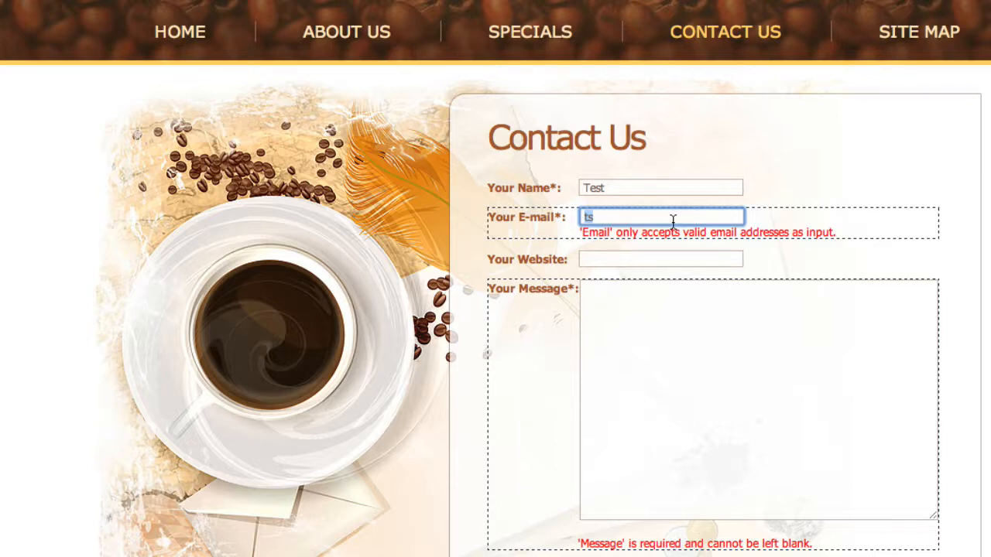
text(tester@test.com)
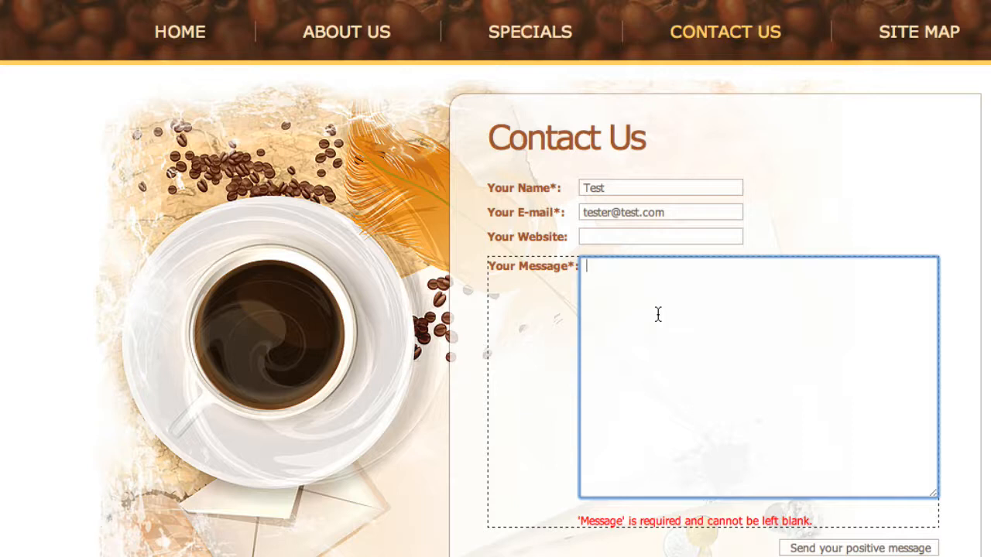
text(test message)
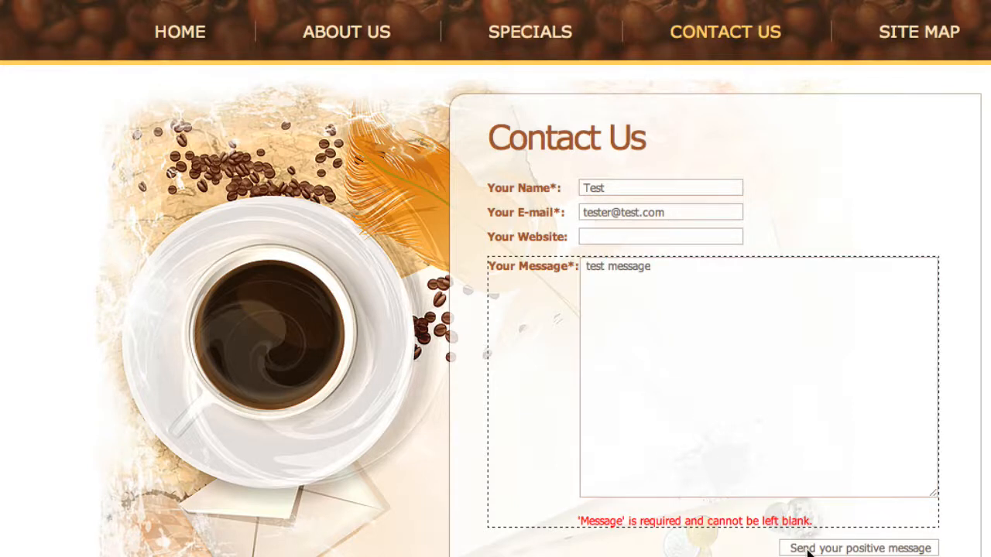
click(859, 548)
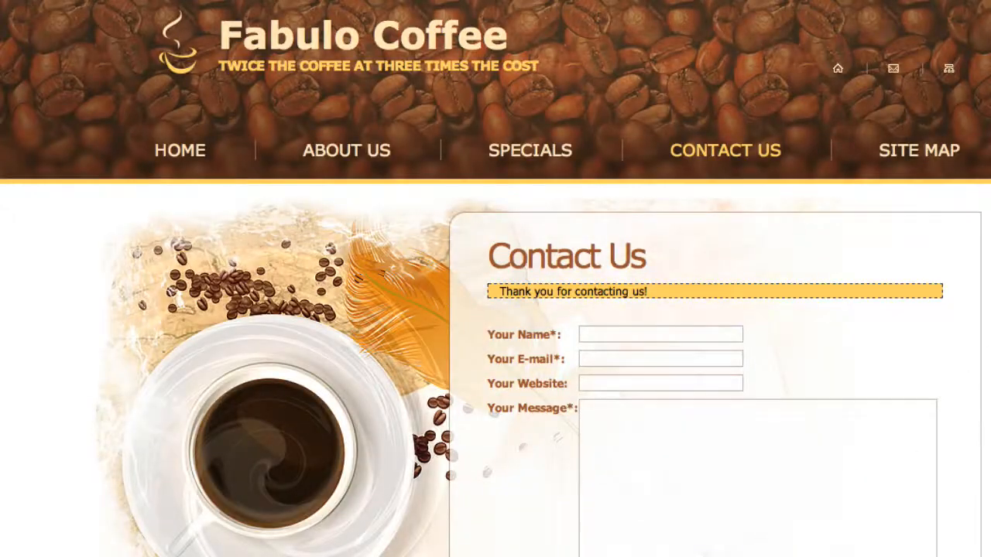
scroll(down, 3)
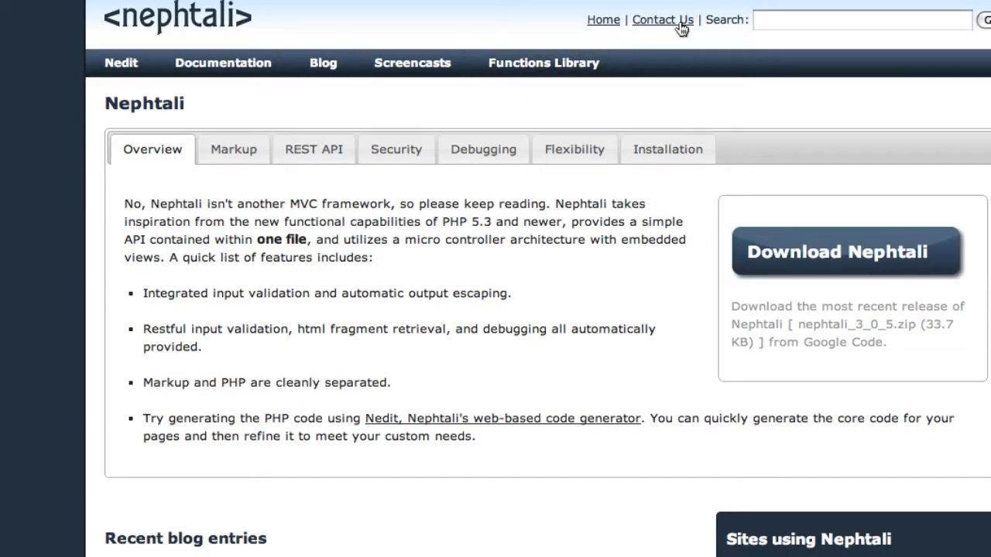
Step: Go to nephtali.com's Contact Us page and focus its first field
click(662, 20)
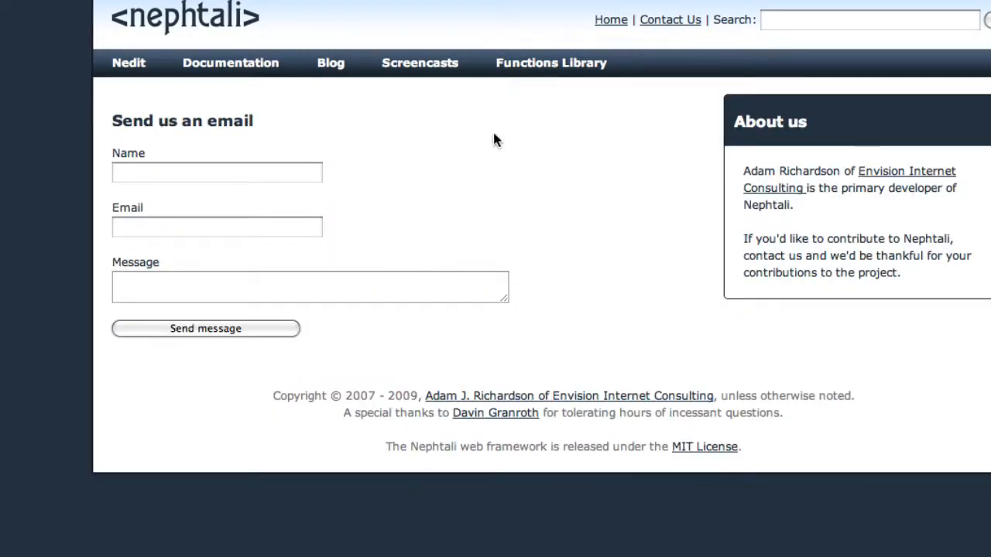
click(217, 172)
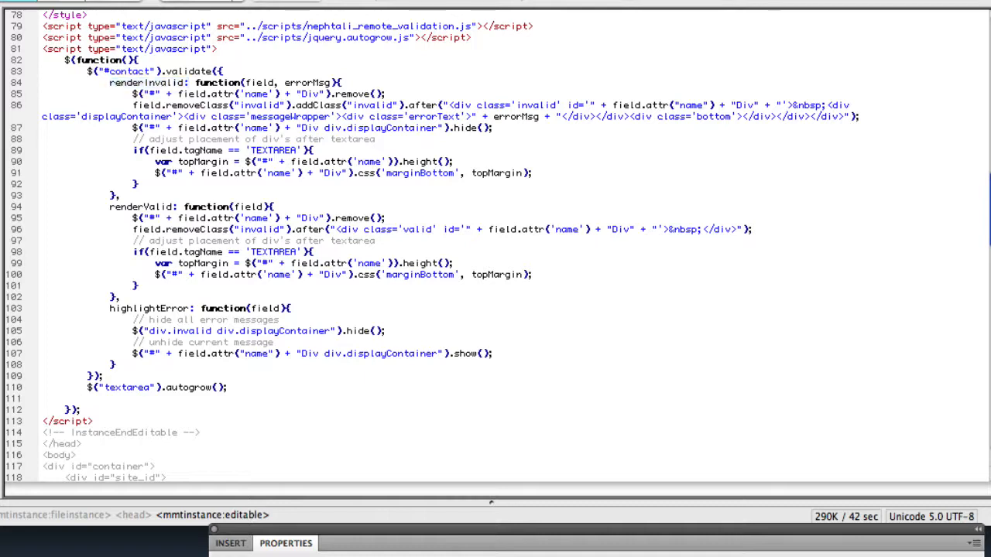
Step: Pick out the balloon-building part of the Nephtali contact page's validate() script
double_click(141, 207)
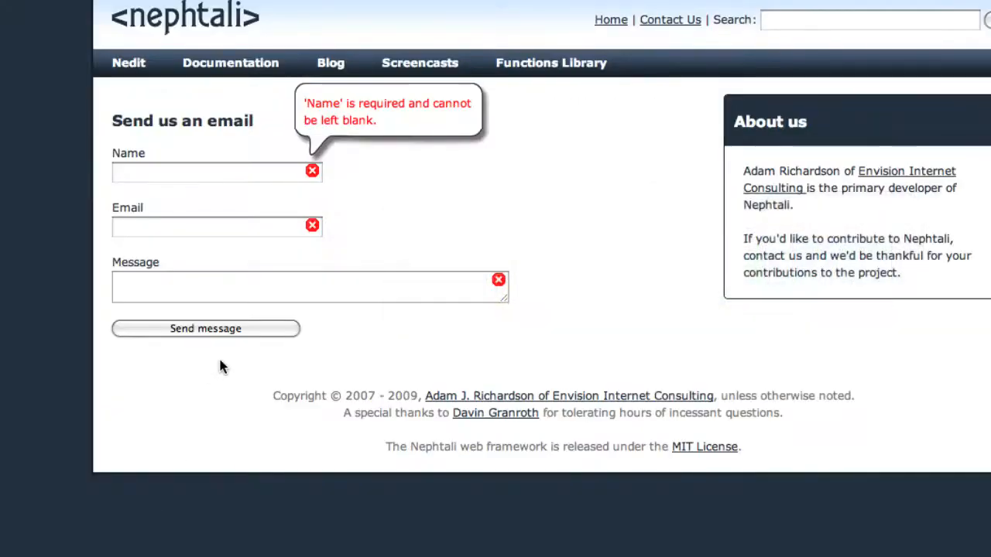
Step: Focus the Email field so its balloon reads 'Email' is required
click(209, 171)
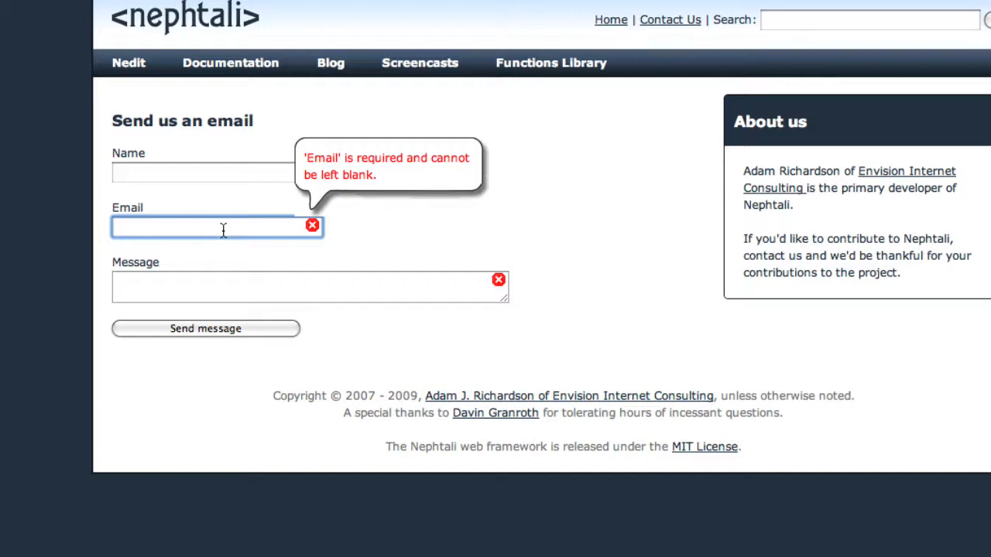
mouse_move(453, 233)
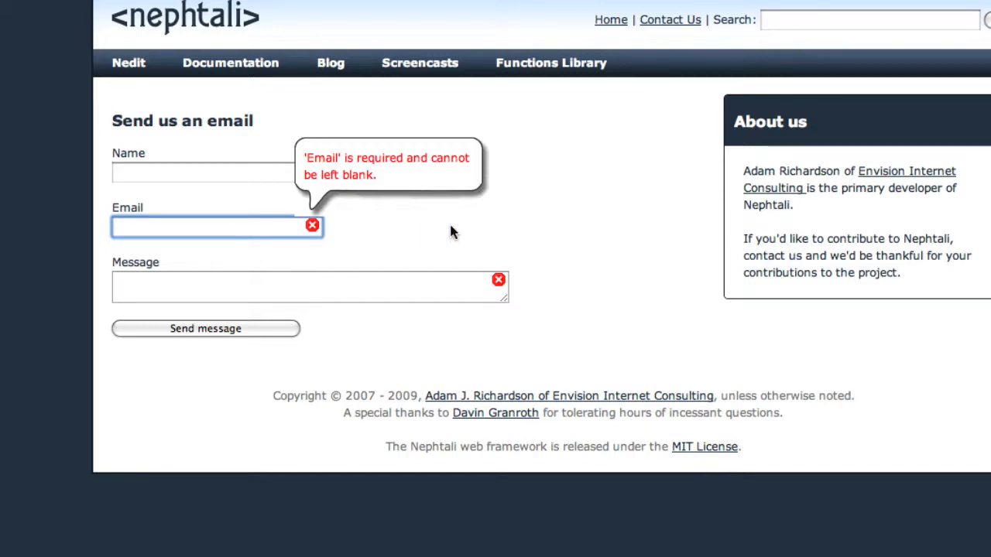